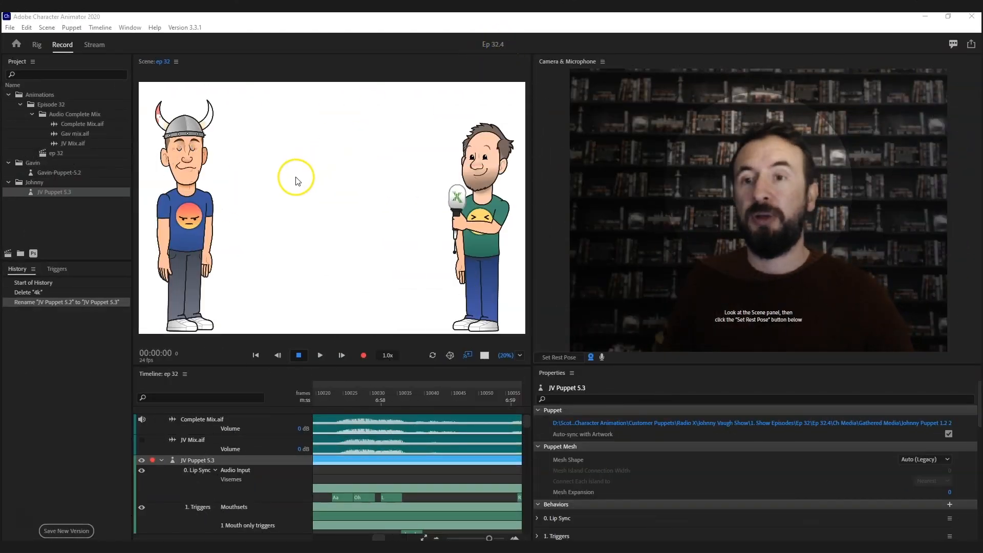
pyautogui.moveTo(258, 198)
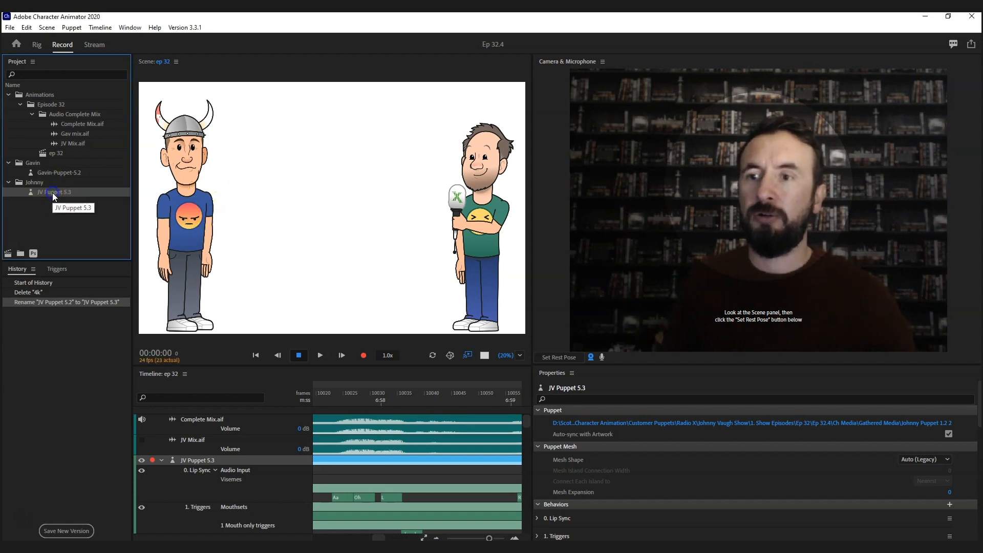
pyautogui.moveTo(109, 198)
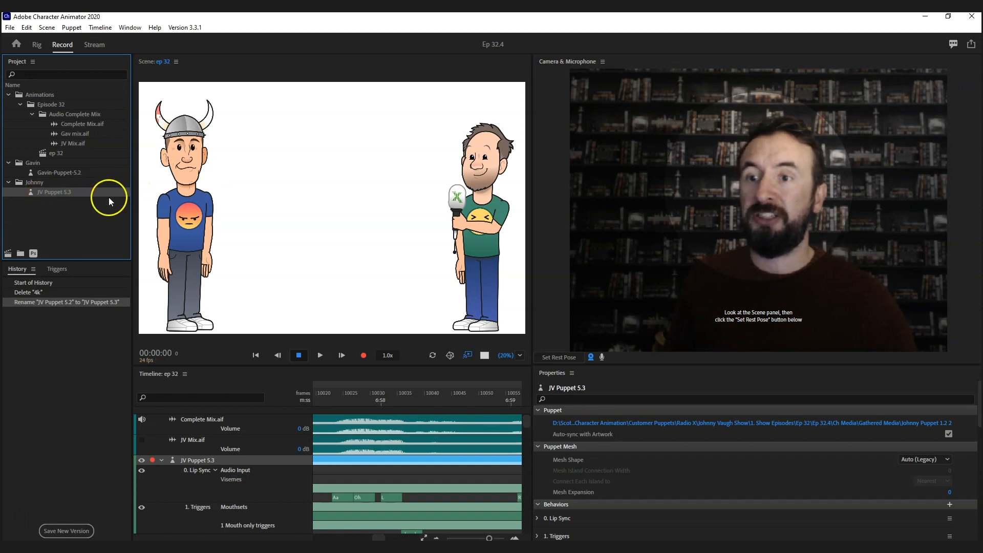
pyautogui.moveTo(32, 253)
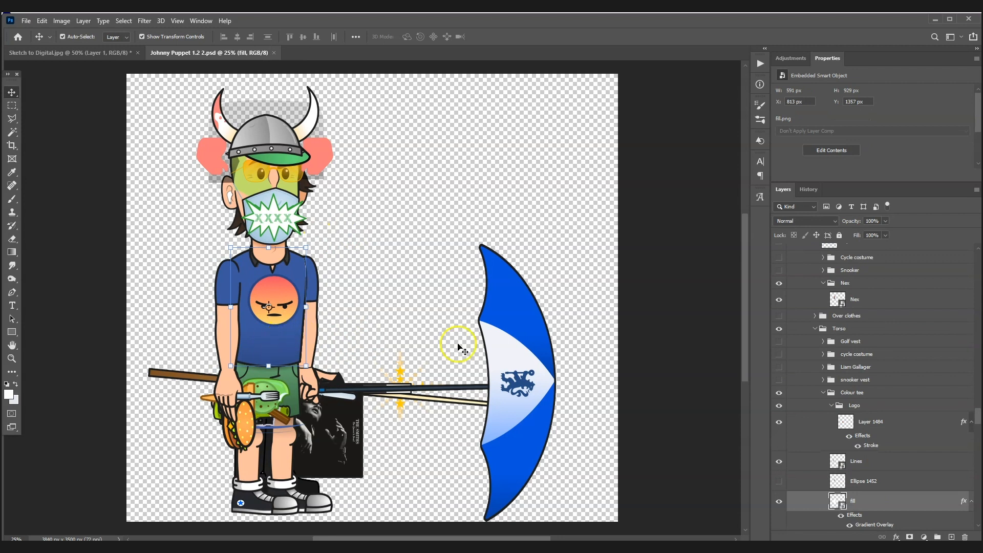
# Select the Colour tee group's fill layer and show its blue Gradient Overlay settings
pyautogui.click(852, 392)
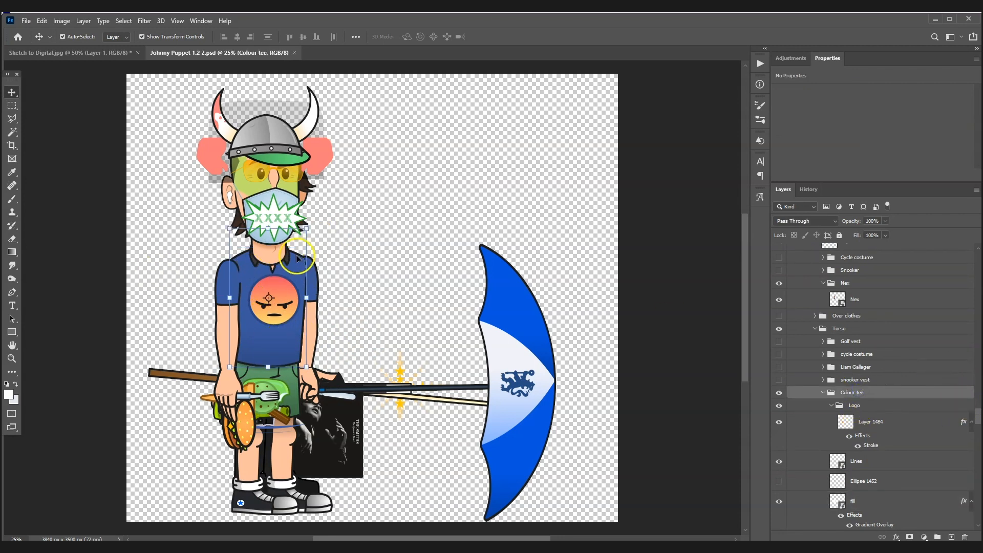
pyautogui.click(853, 500)
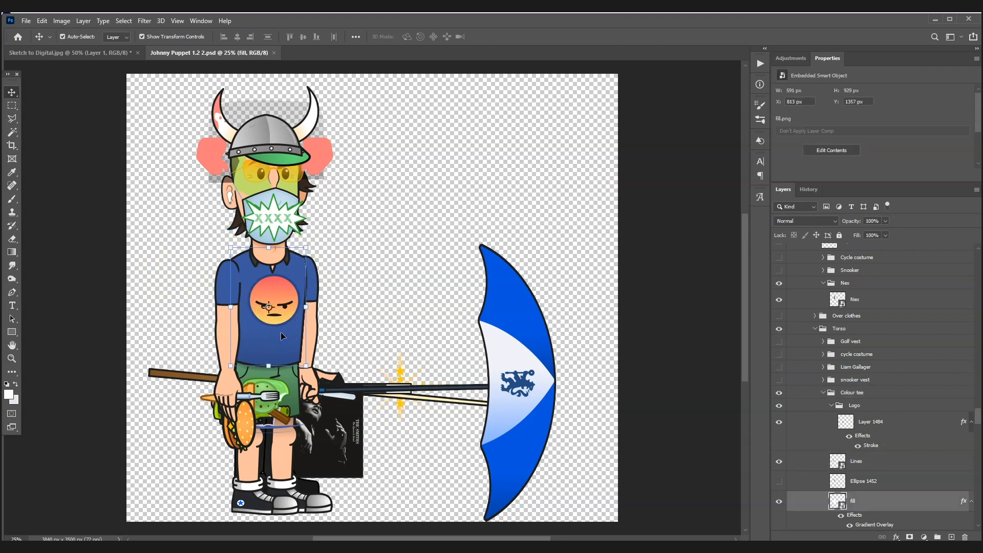
pyautogui.moveTo(743, 371)
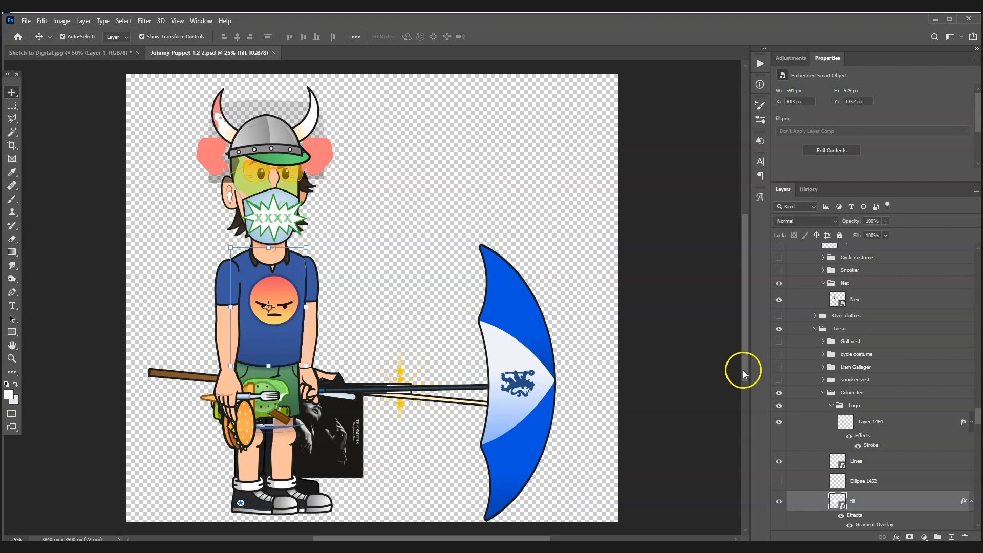
pyautogui.scroll(-3)
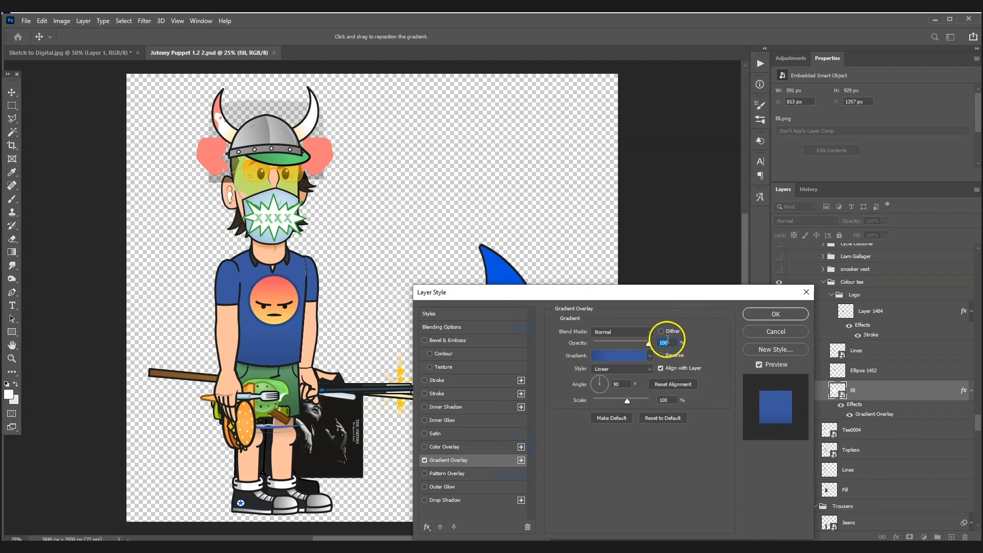
# Recolour both stops of the shirt's gradient to red shades
pyautogui.click(618, 355)
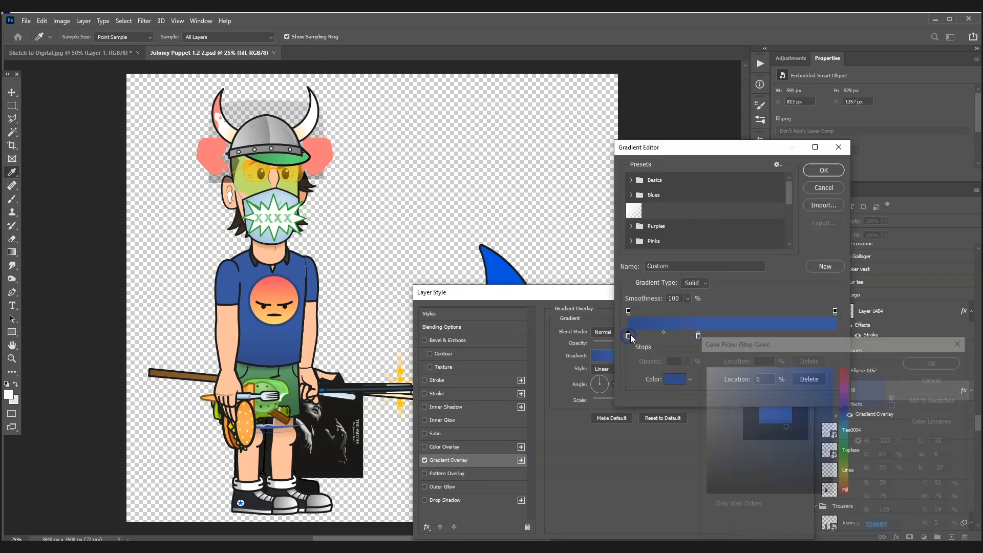
pyautogui.click(628, 336)
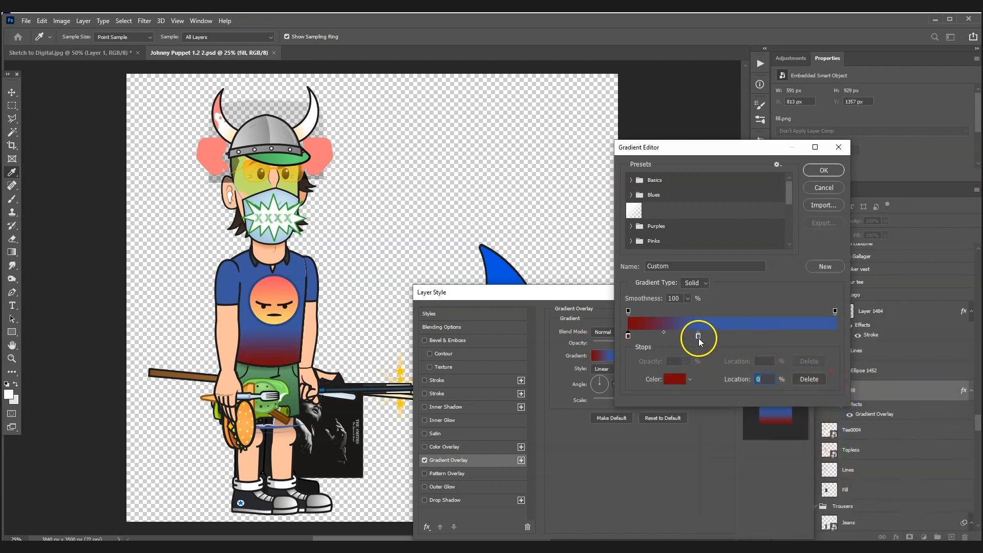
pyautogui.click(674, 379)
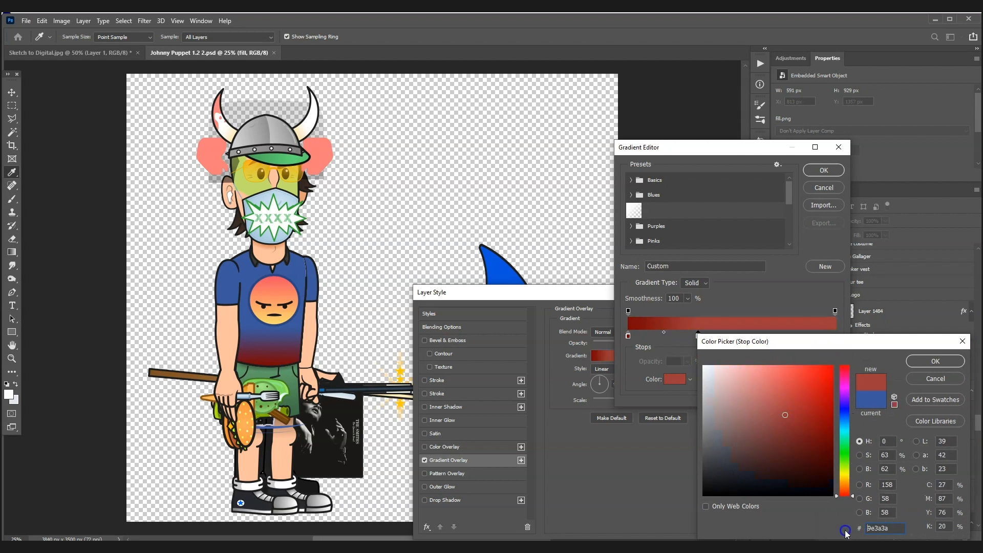
pyautogui.click(935, 361)
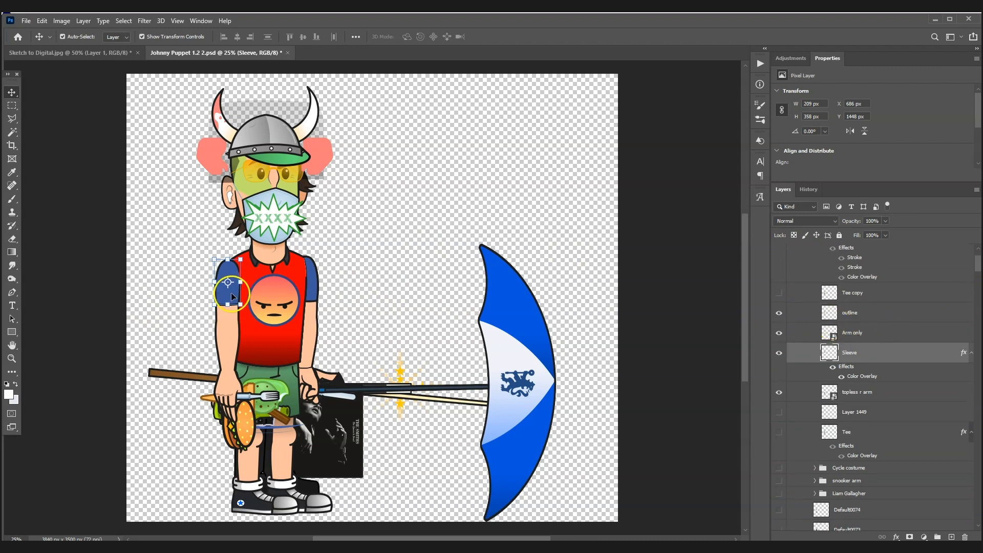
# Set the Sleeve layers' Color Overlay to red for both sleeves
pyautogui.click(870, 312)
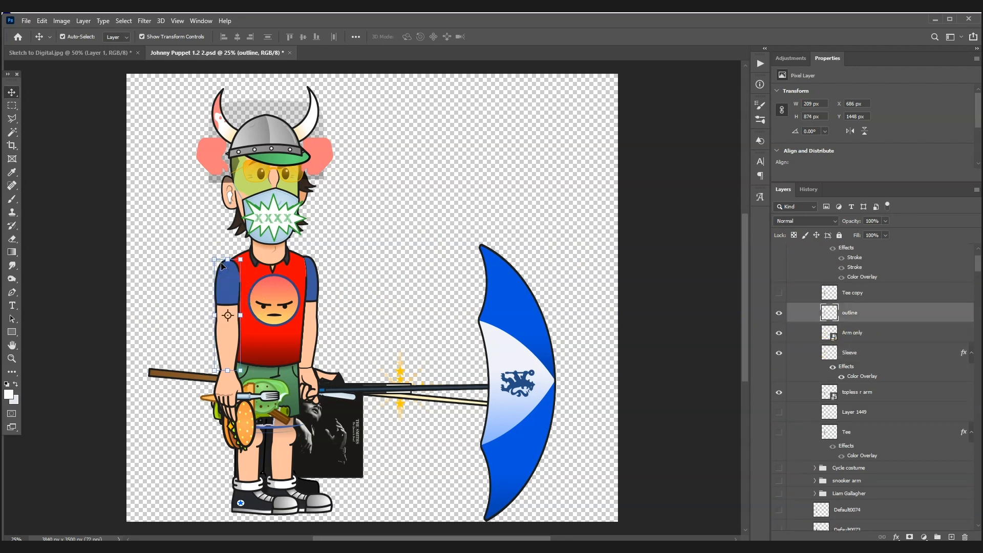
pyautogui.click(849, 352)
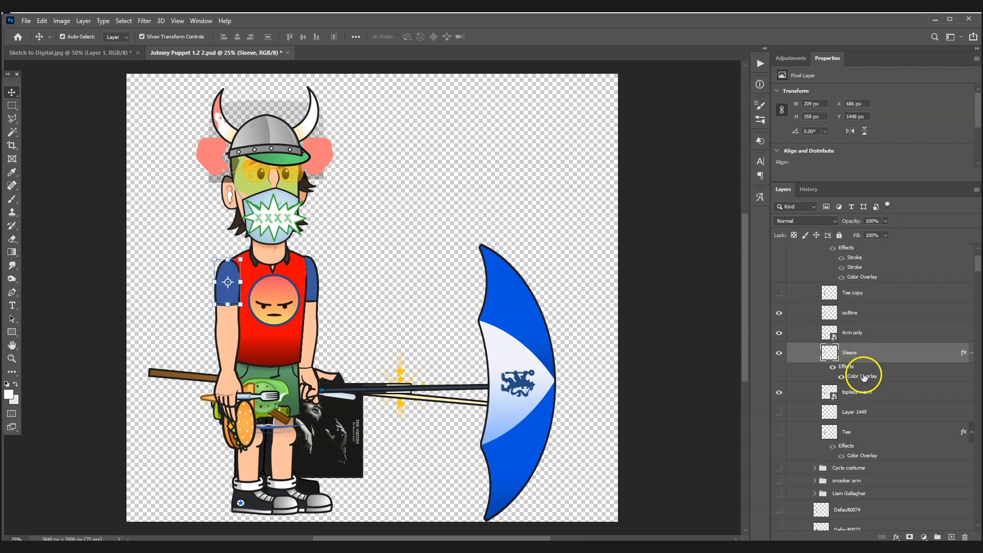
pyautogui.doubleClick(861, 375)
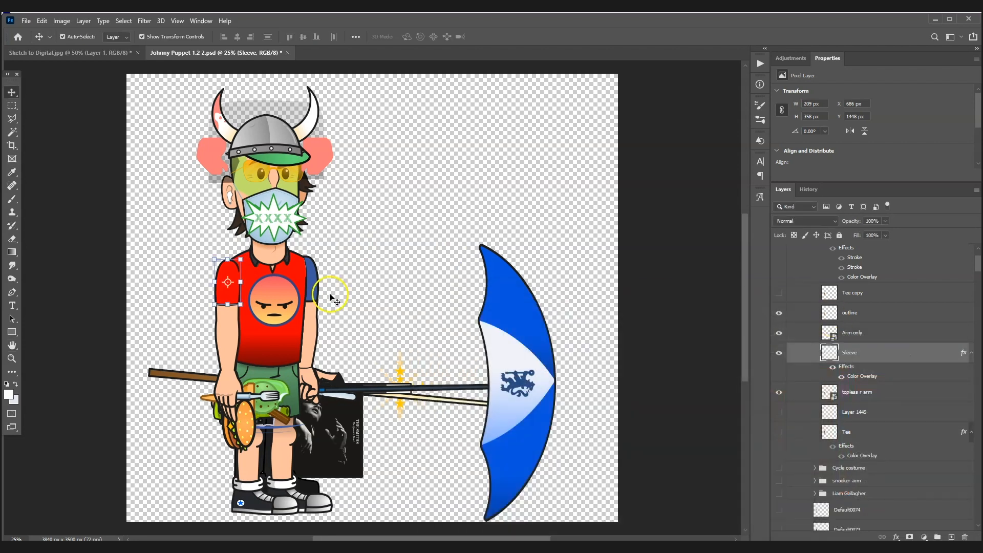
pyautogui.rightClick(849, 352)
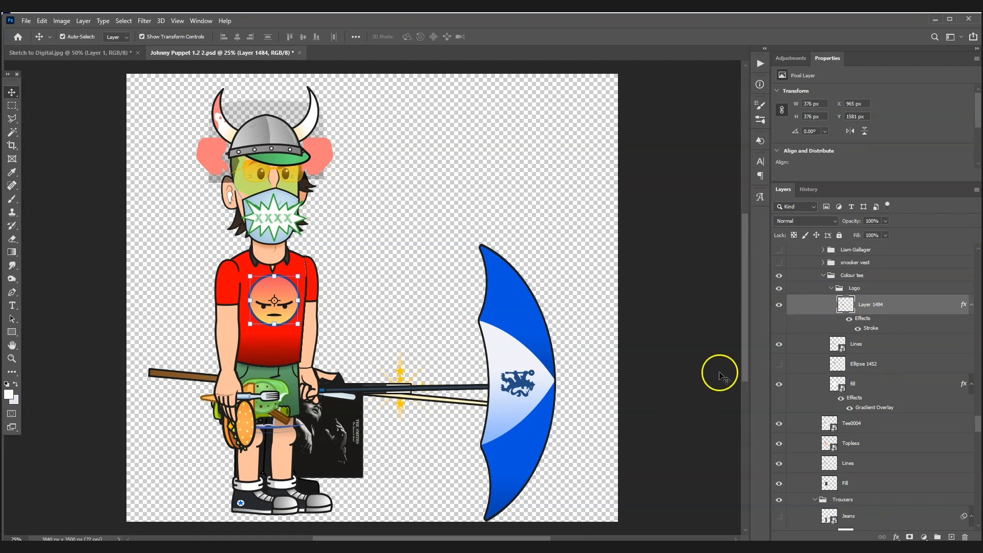
pyautogui.moveTo(360, 342)
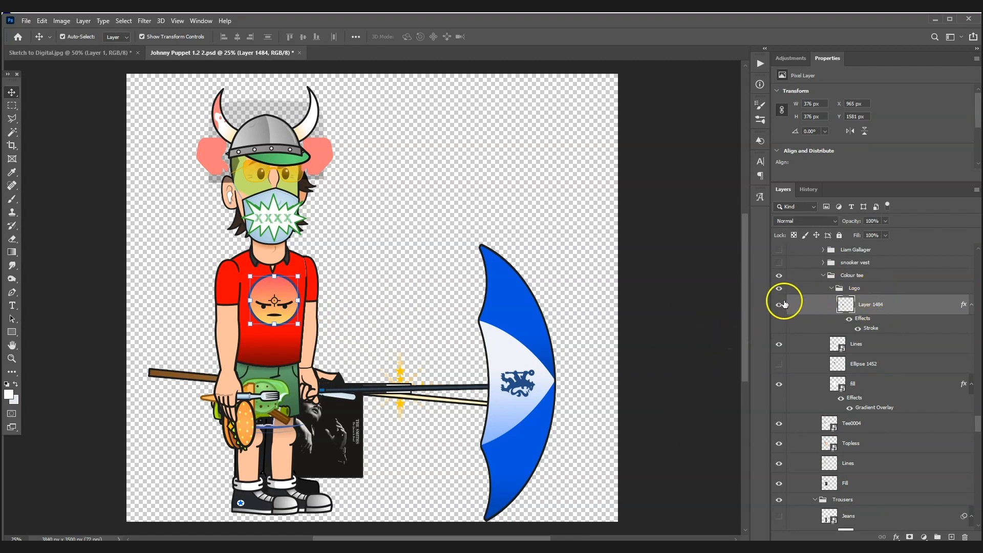
# Hide the emoji logo Layer 1484 and switch to the Custom Shape Tool for the star
pyautogui.click(778, 305)
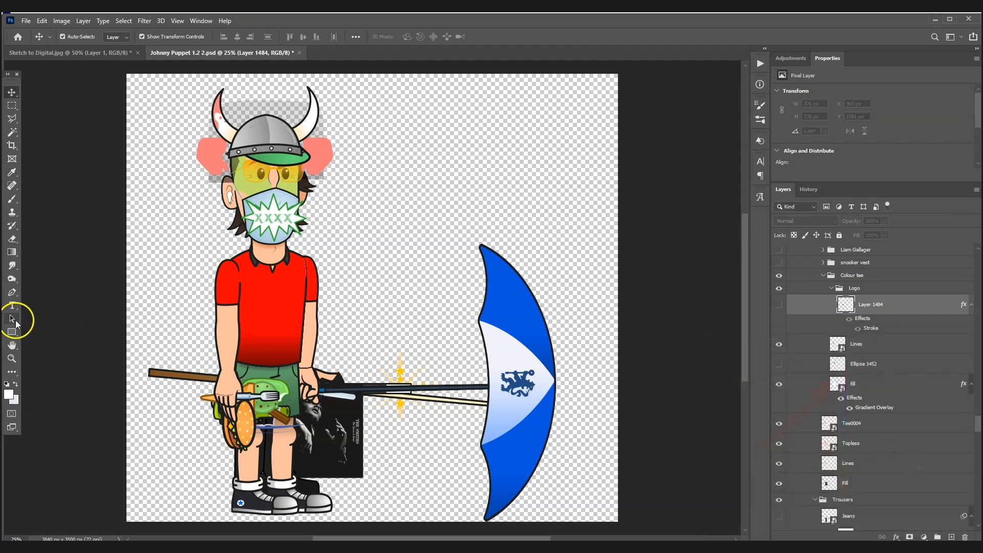
pyautogui.click(12, 331)
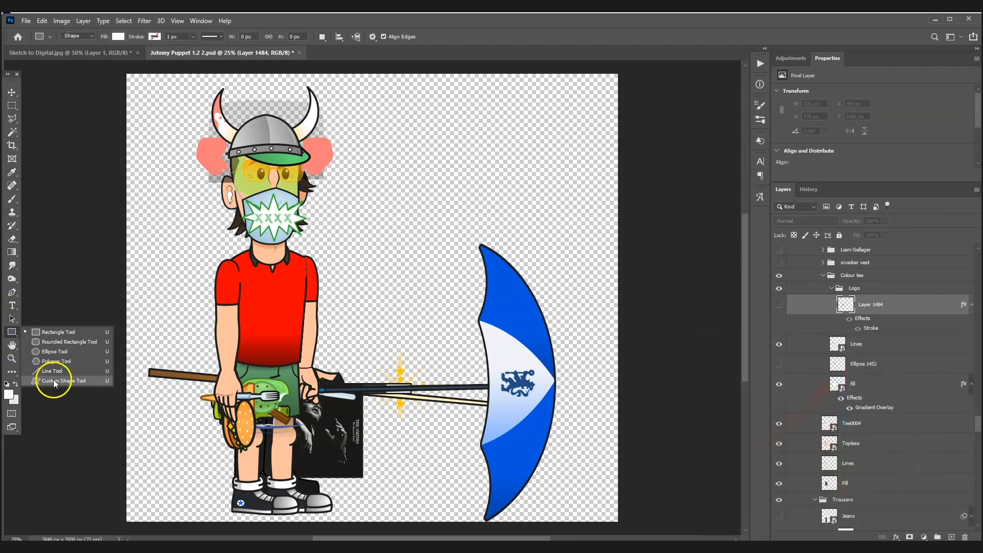
pyautogui.click(64, 380)
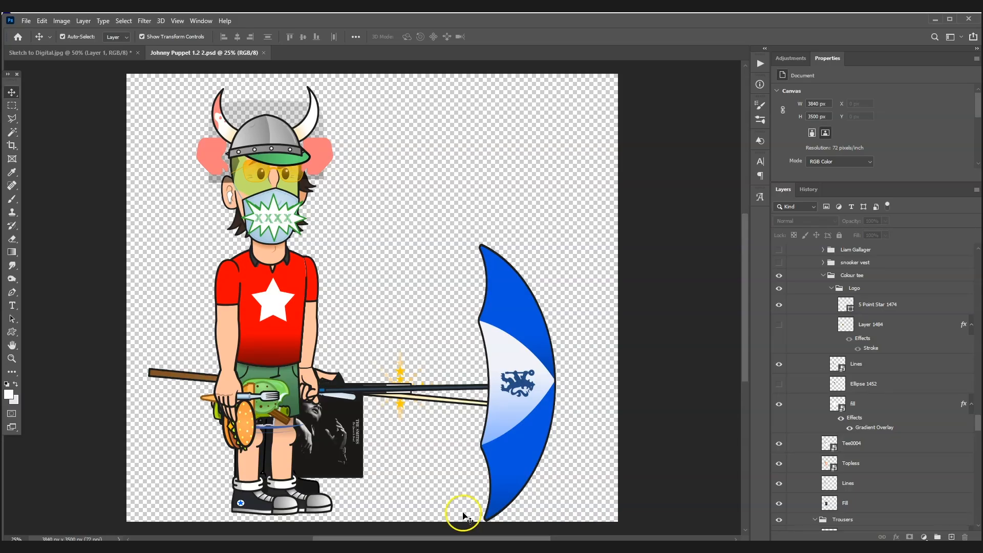
# Add a layer above the t-shirt fill and bring up its clipping mask option
pyautogui.click(851, 403)
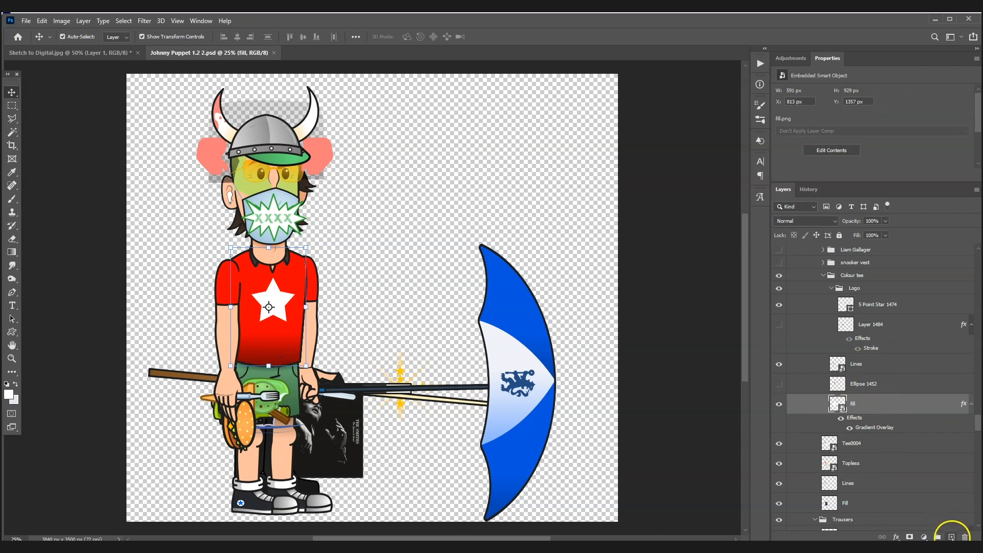
pyautogui.rightClick(852, 403)
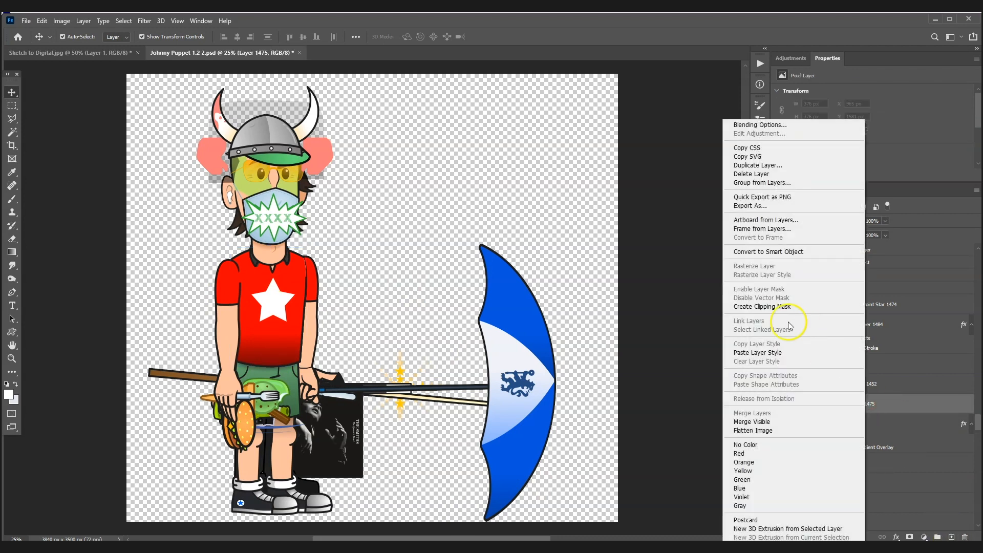
pyautogui.moveTo(769, 306)
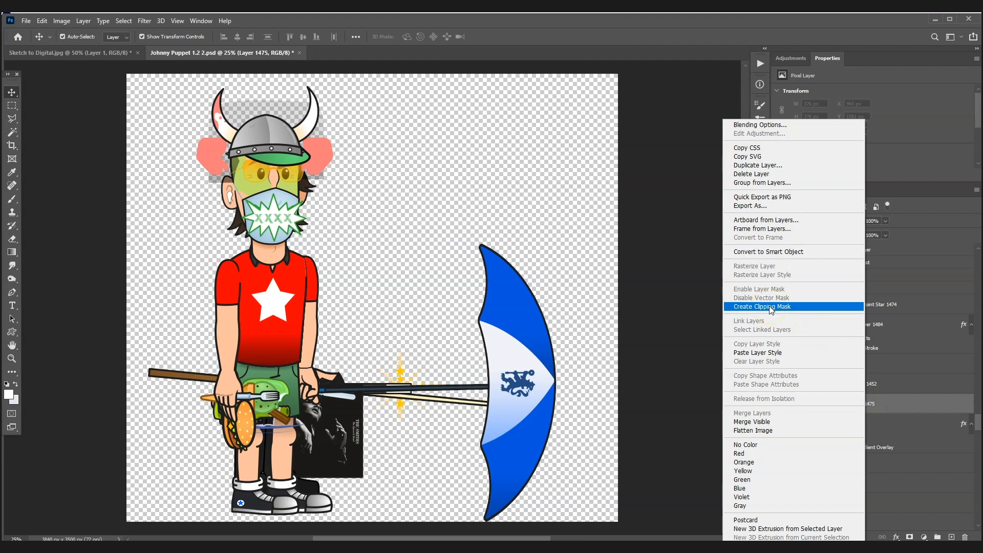